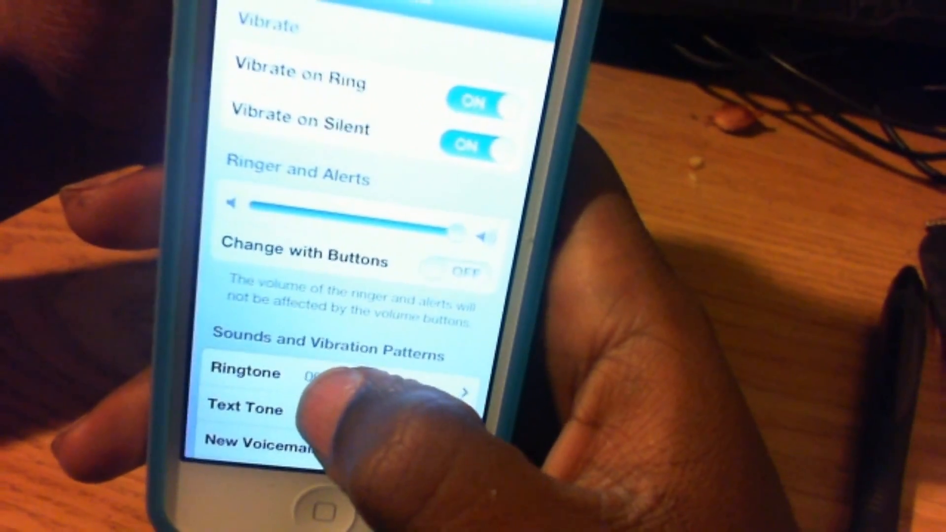
Step: Select the custom '0002-Deeqa' song from the Ringtones list as the ringtone
{"action": "left_click", "coordinate": [247, 370]}
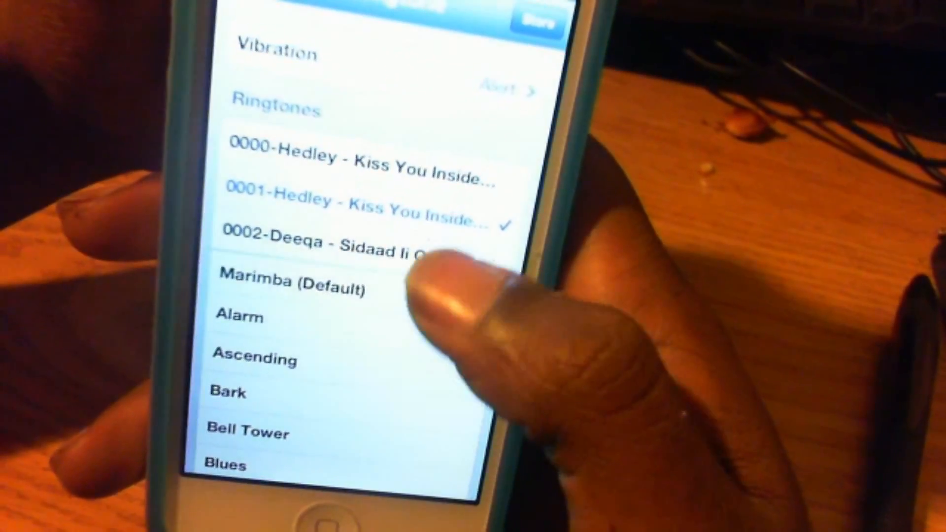
{"action": "left_click", "coordinate": [343, 241]}
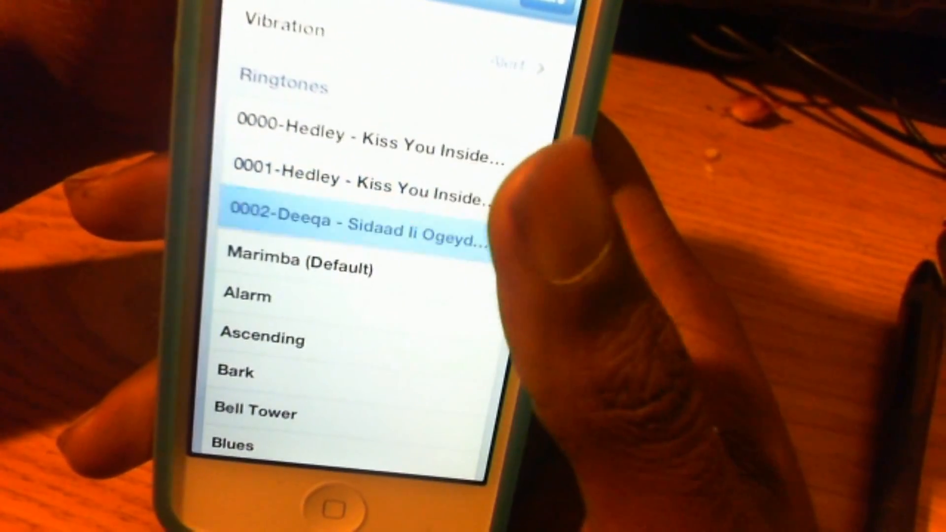